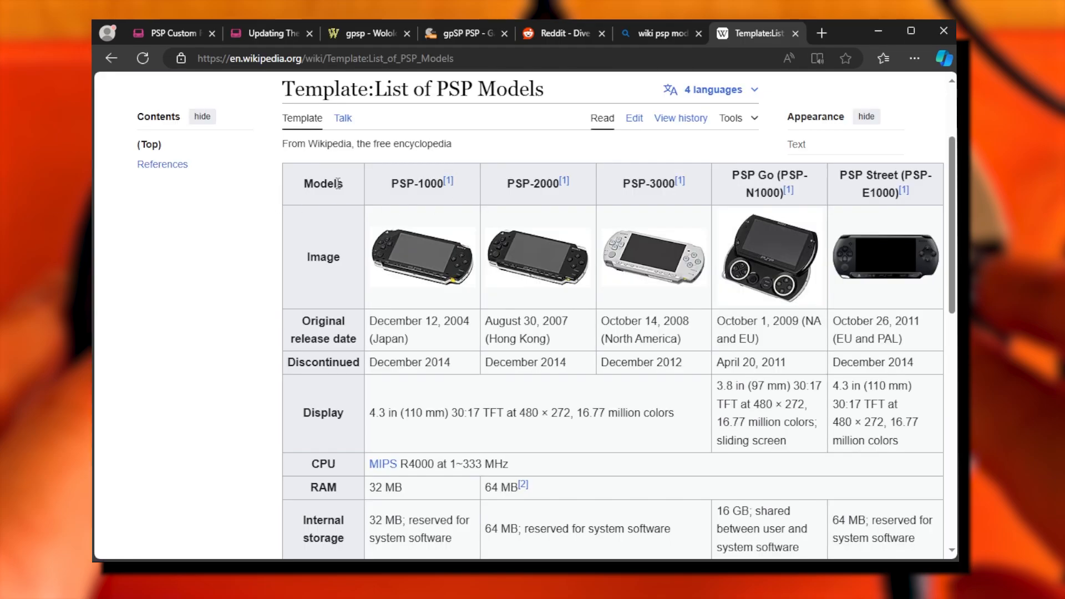
- Open pspunk's PSP update guide and download the 6.61 firmware for 1000, 2000, 3000, Street
drag(310, 184, 421, 184)
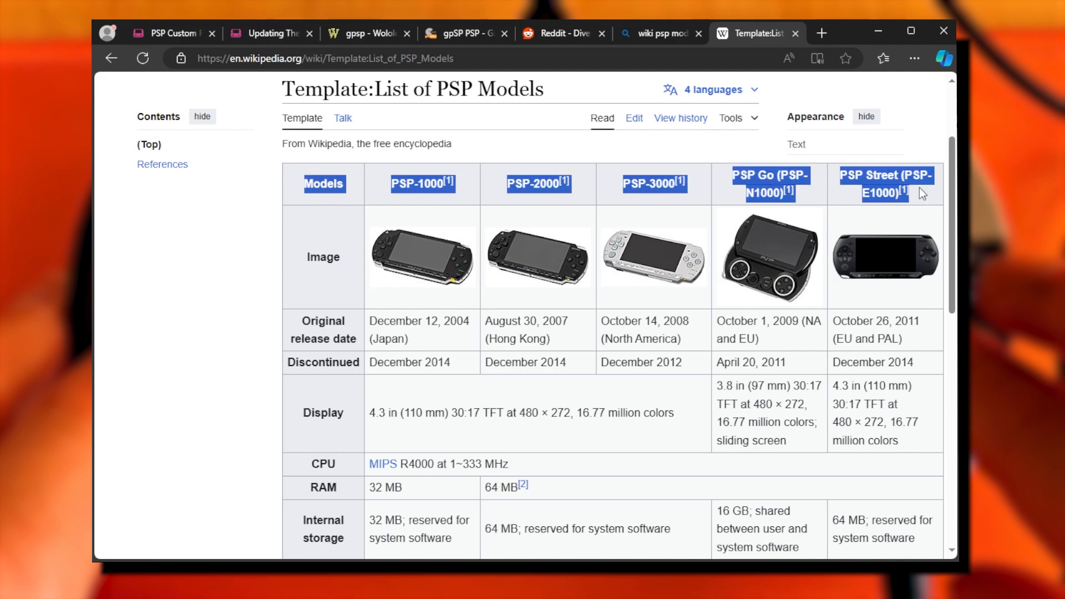
click(172, 34)
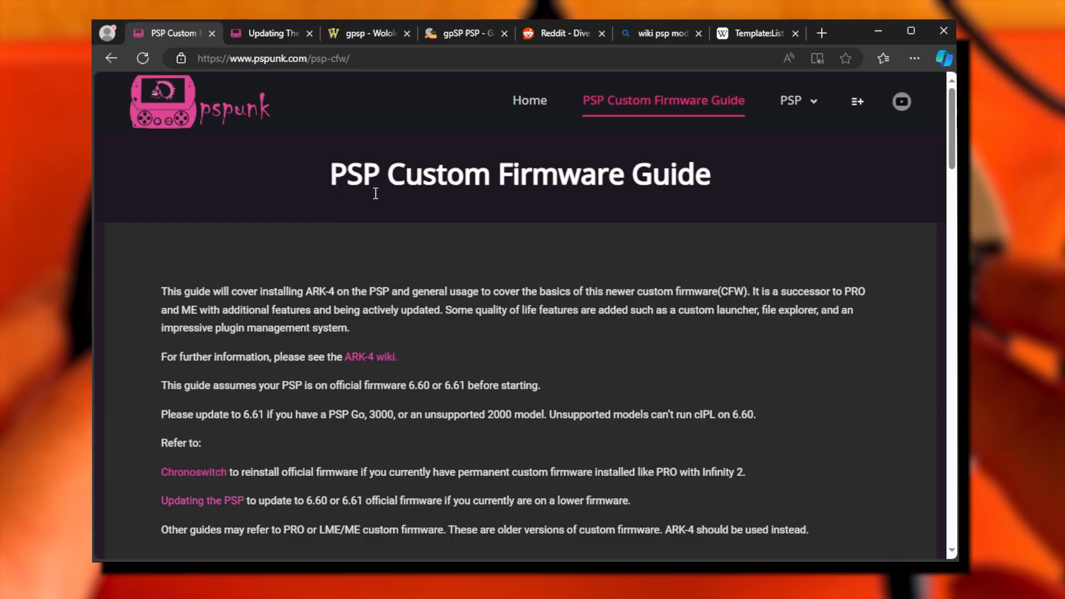
mouse_move(222, 511)
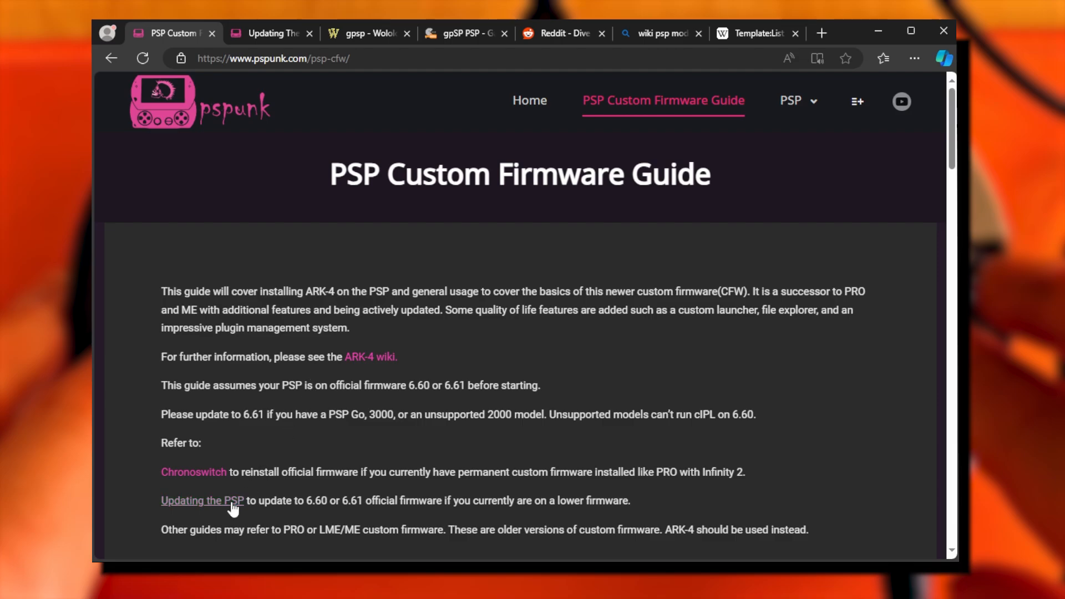
click(201, 501)
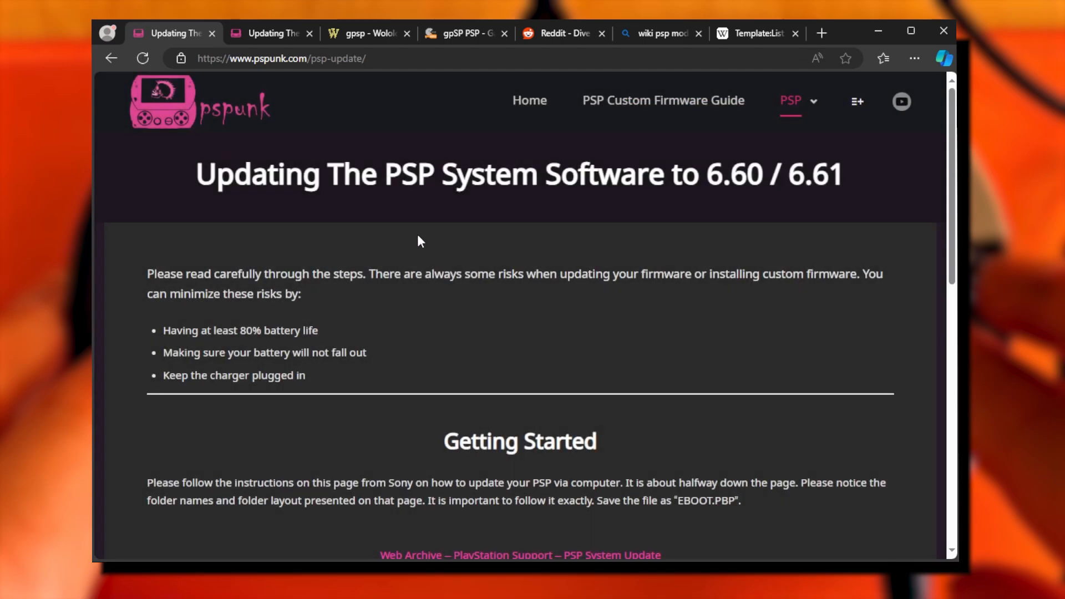
scroll(down, 3)
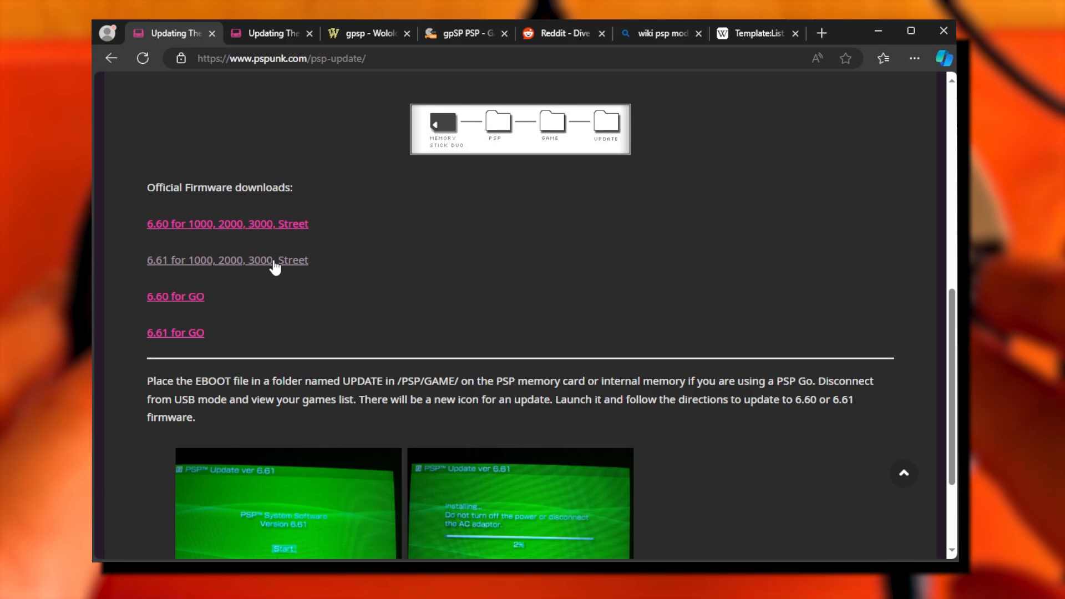
click(227, 260)
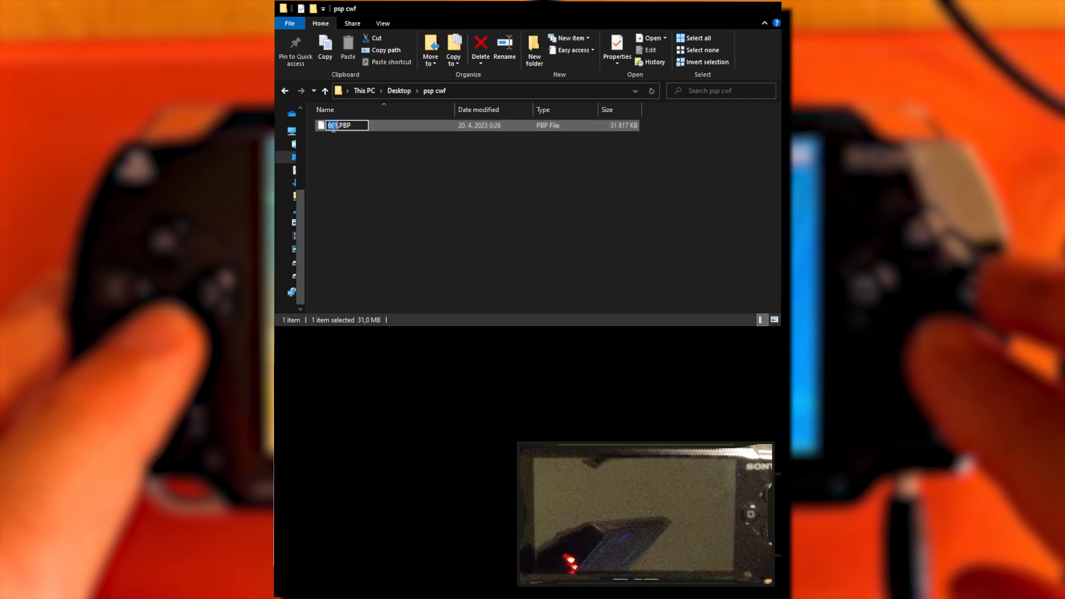
- Confirm EBOOT as the new name of the firmware .PBP file
text(EBOOT)
key(Enter)
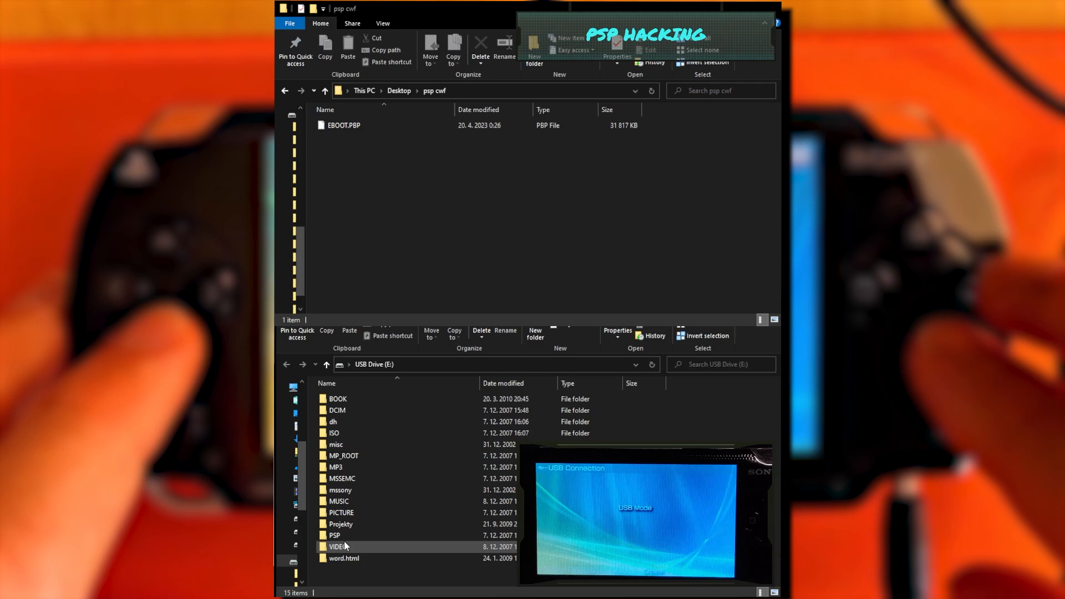
- On USB Drive (E:), go into PSP, then GAME, then UPDATE
double_click(334, 534)
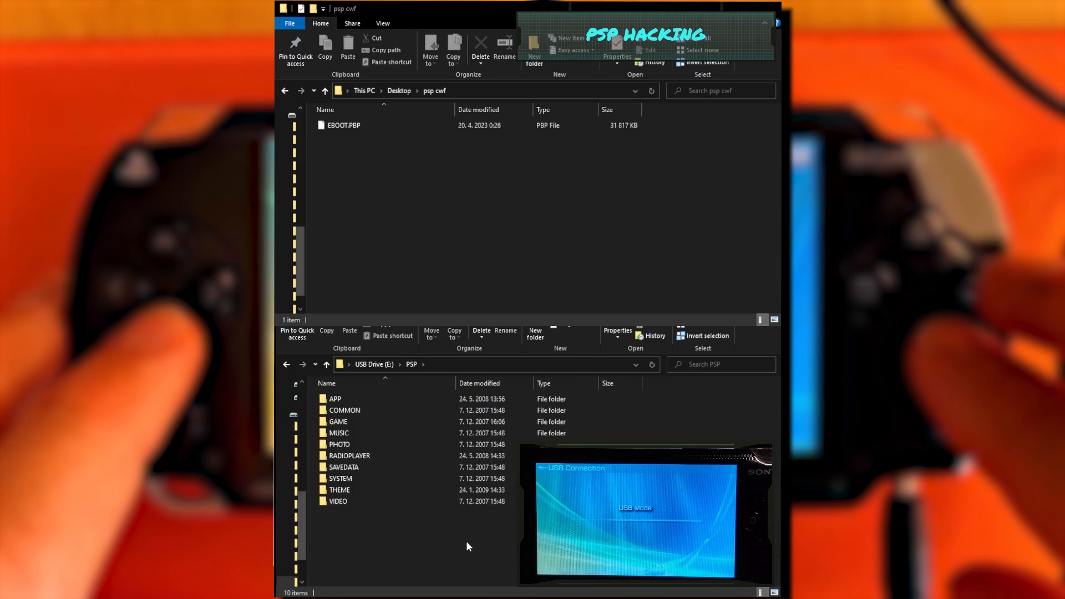
double_click(337, 422)
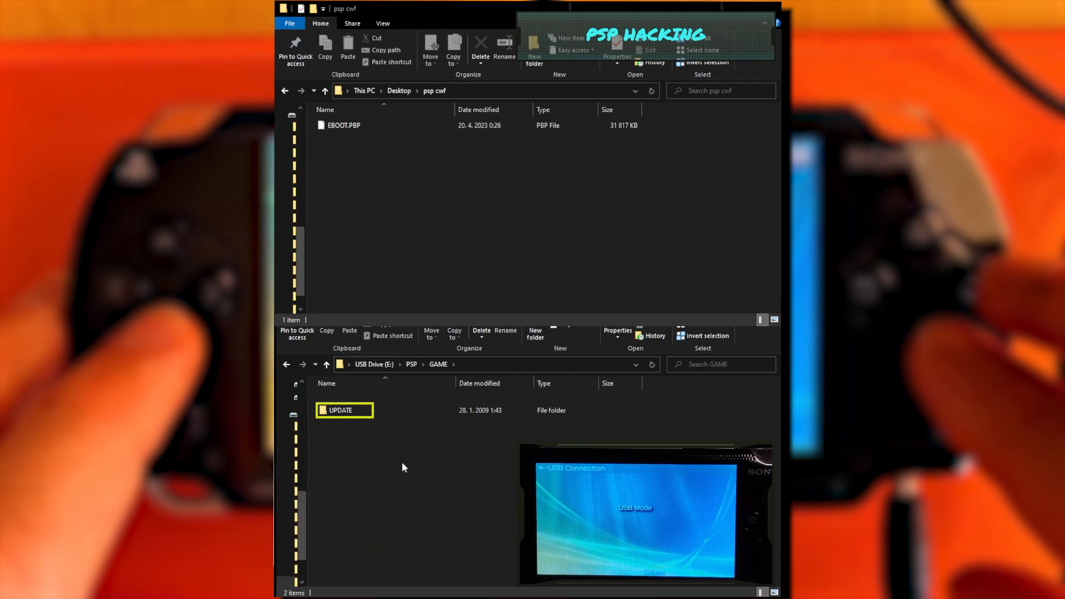
double_click(340, 410)
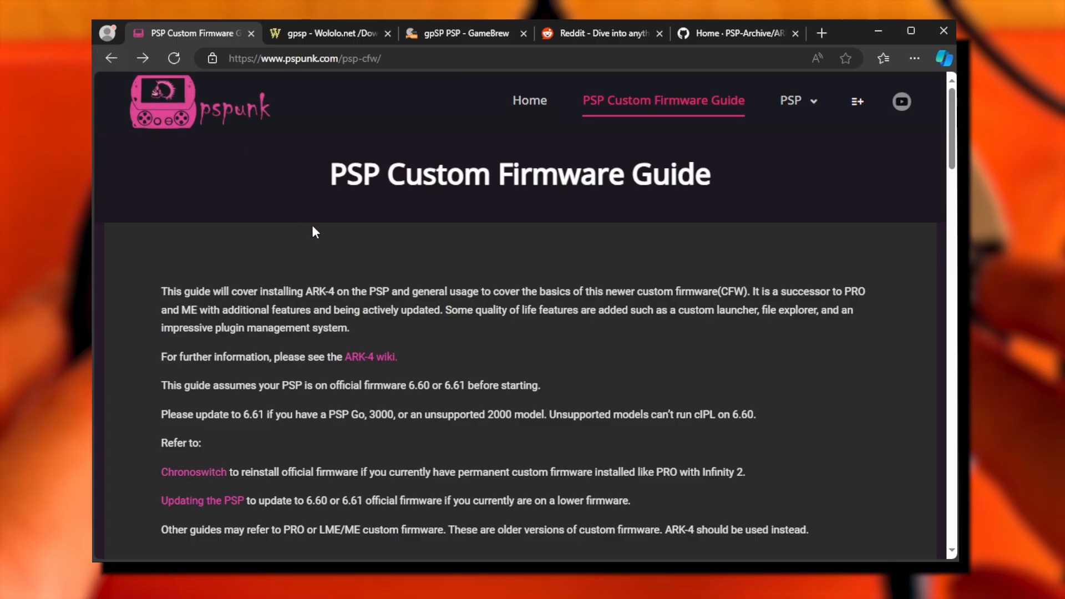
mouse_move(231, 470)
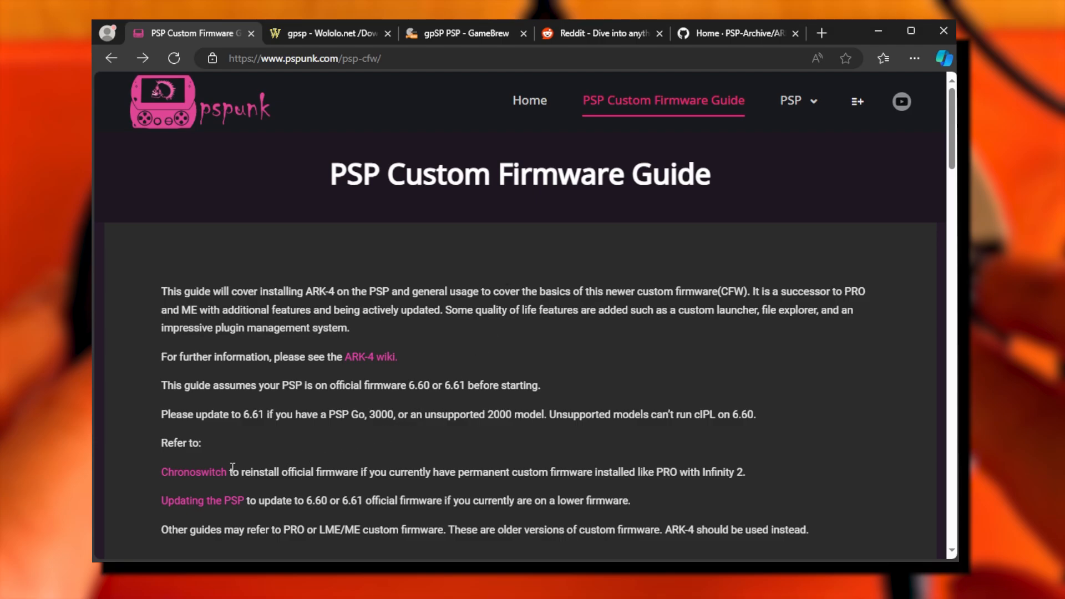
- Open pspunk's Chronoswitch guide, read the battery precautions, and download Chronoswitch
click(194, 472)
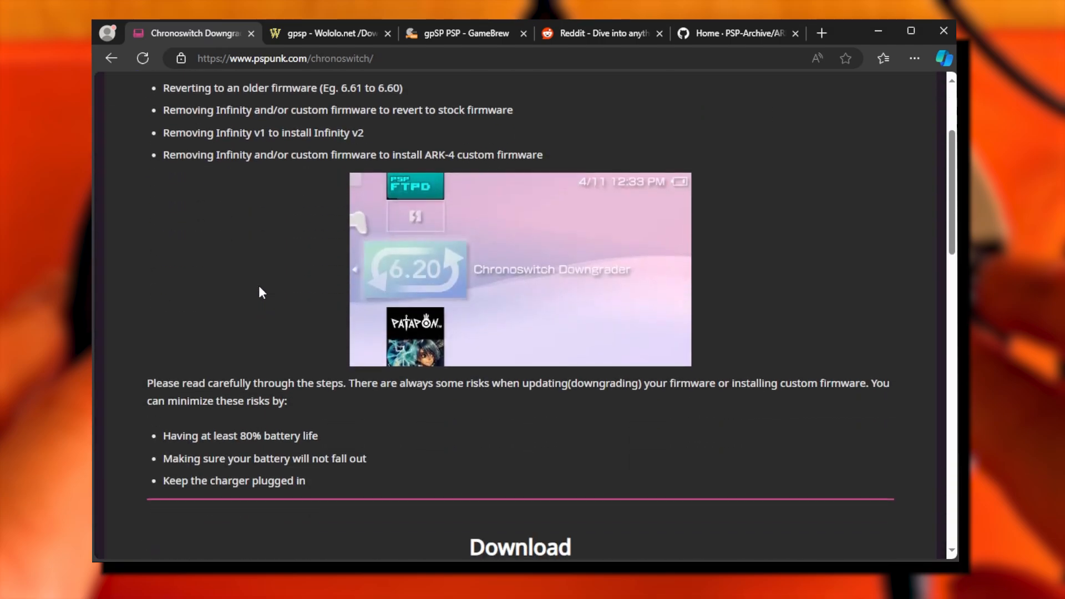
drag(163, 435, 244, 435)
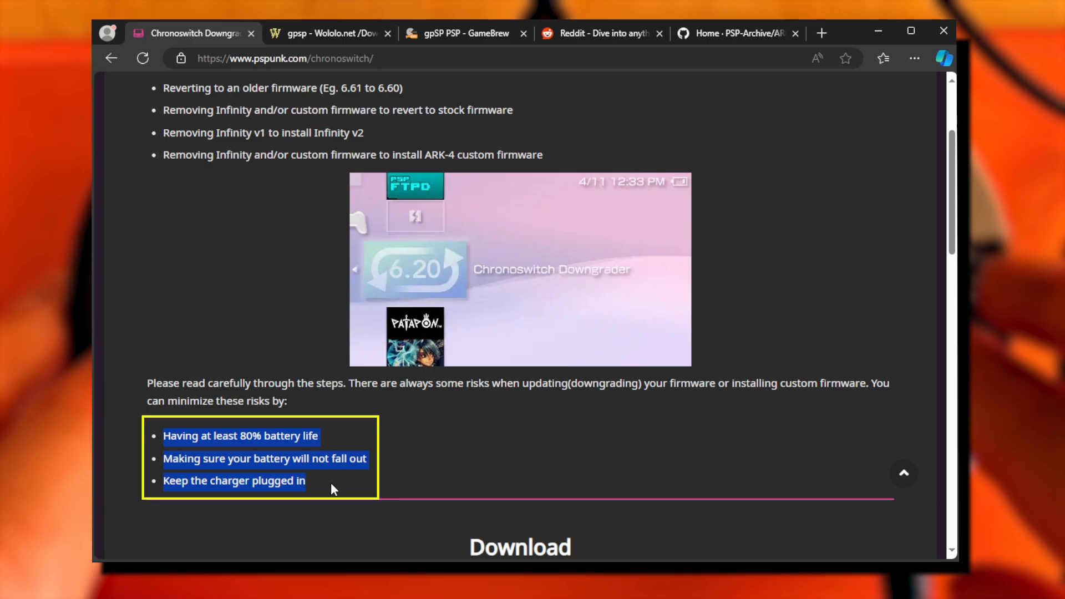
scroll(down, 3)
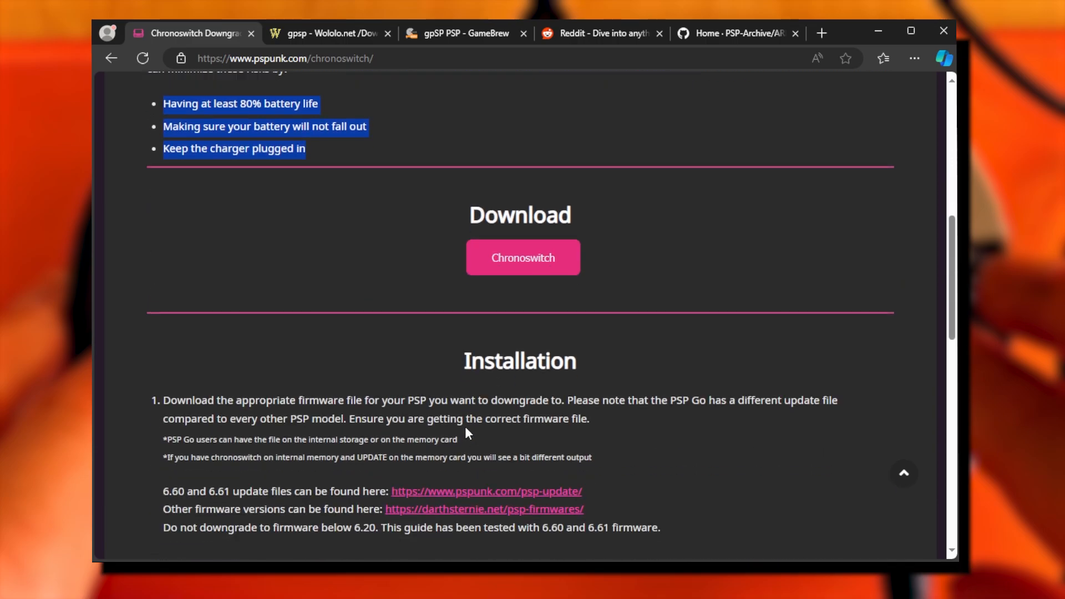
click(524, 257)
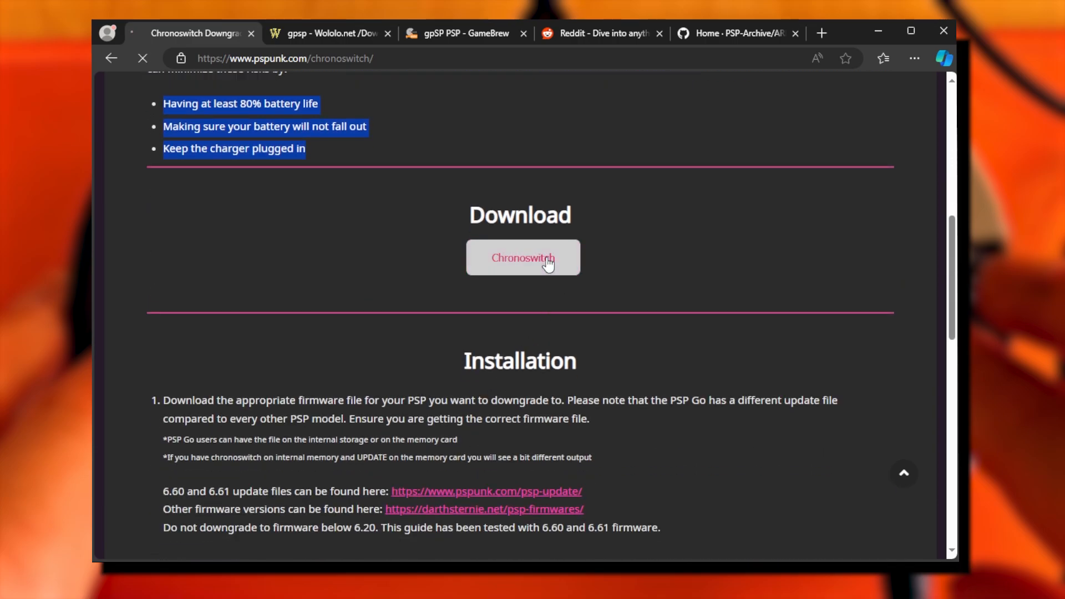
click(523, 257)
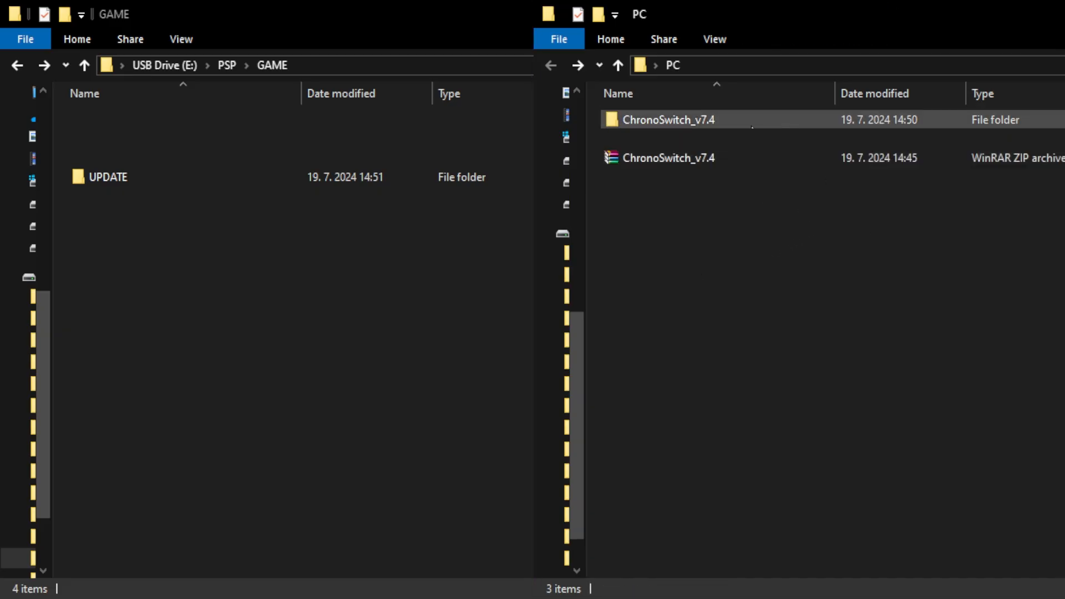
- Drill into the extracted ChronoSwitch_v7.4 folder down to its GAME folder
double_click(670, 120)
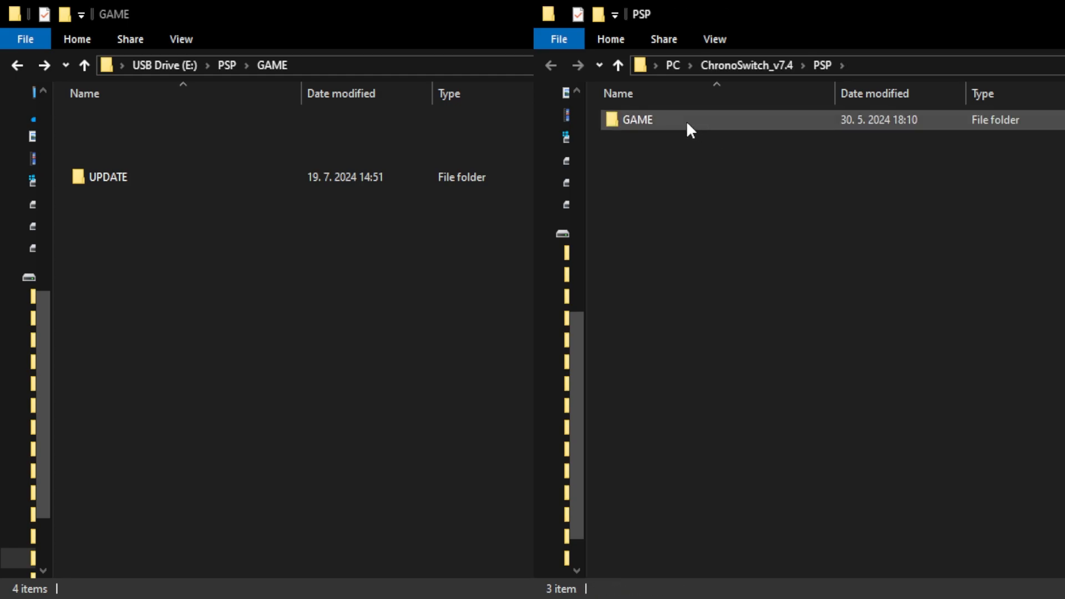
double_click(637, 120)
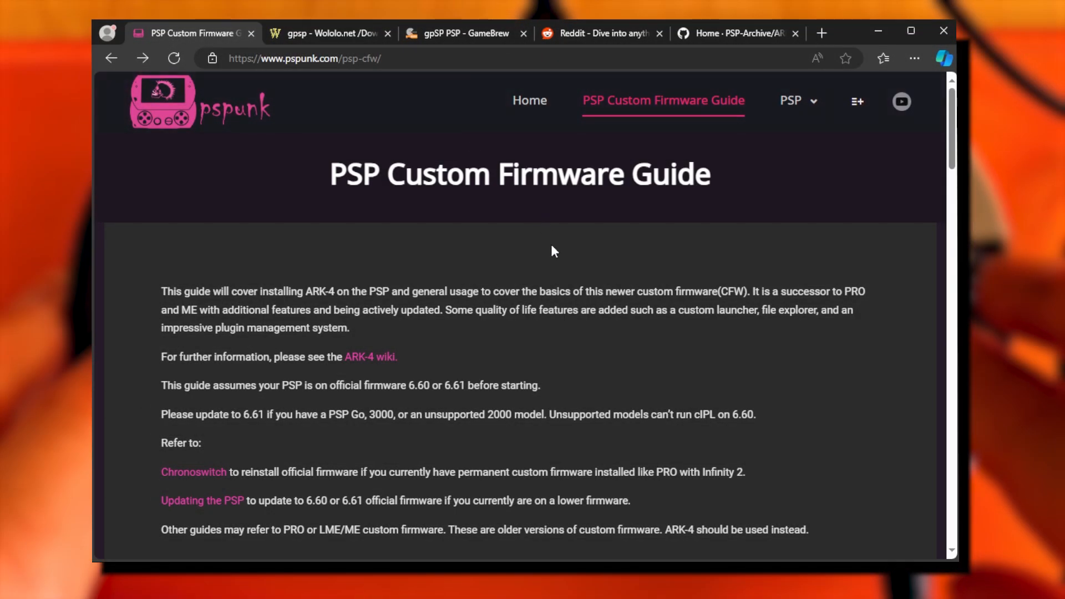
- Download the ARK-4 package from the guide's Downloads section
scroll(down, 3)
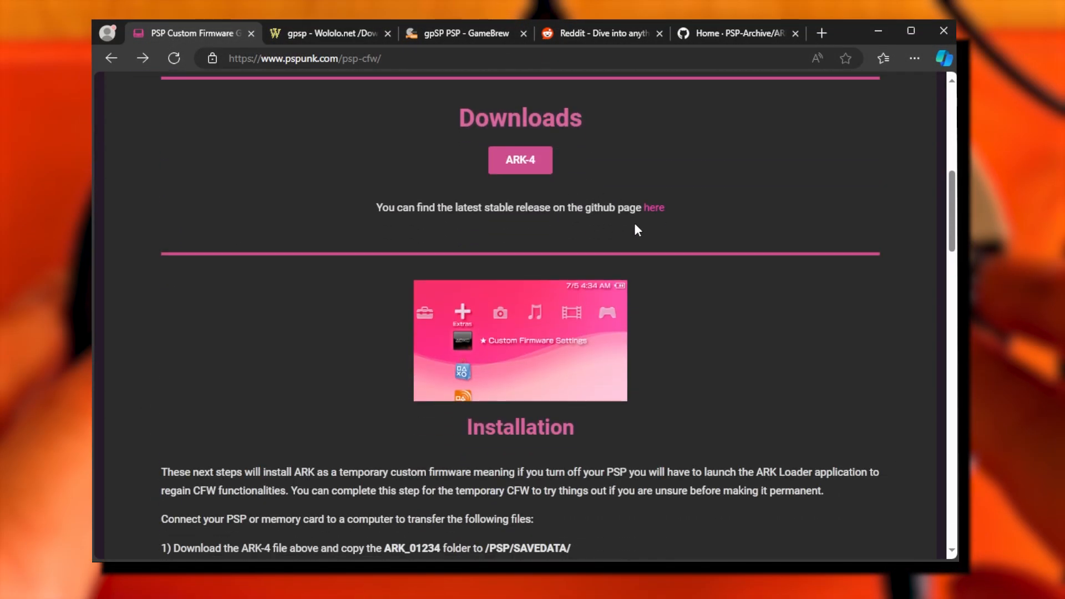
click(653, 208)
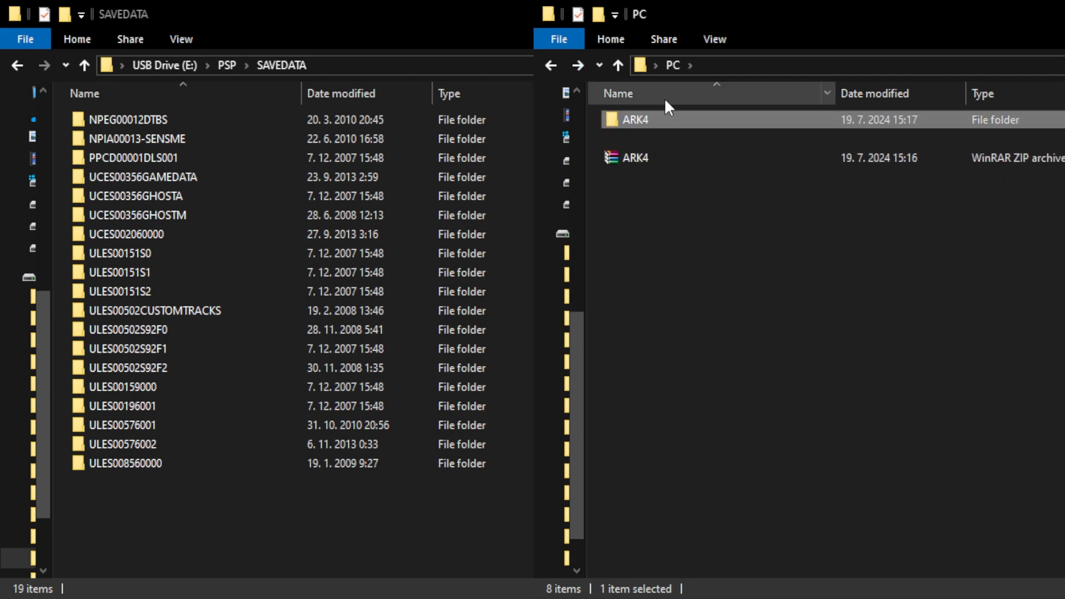
- Open the memory stick's PSP > GAME folder beside the ARK4 files
double_click(635, 119)
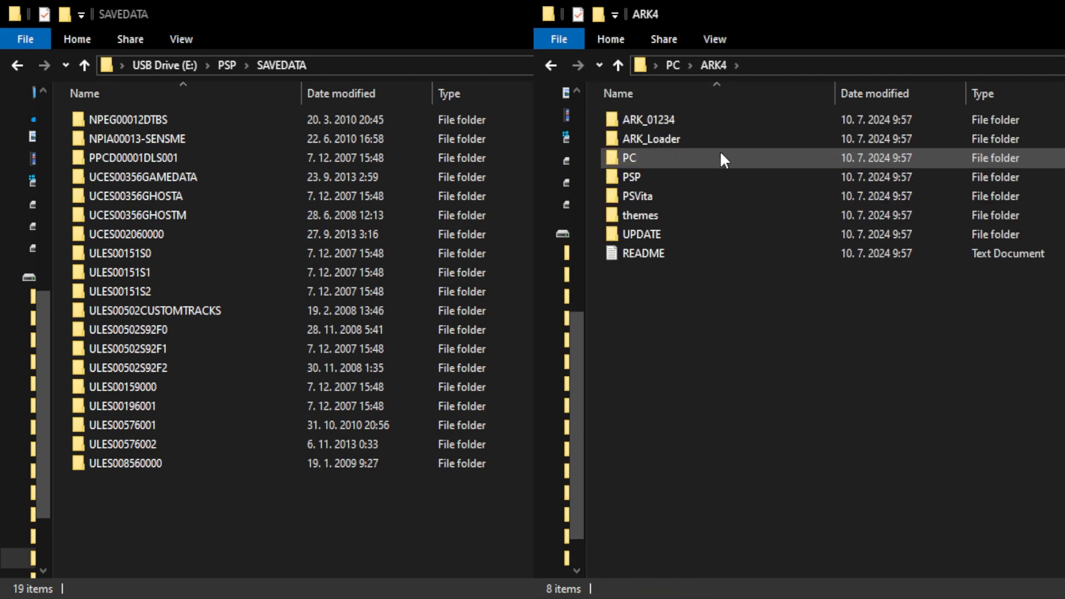
click(649, 119)
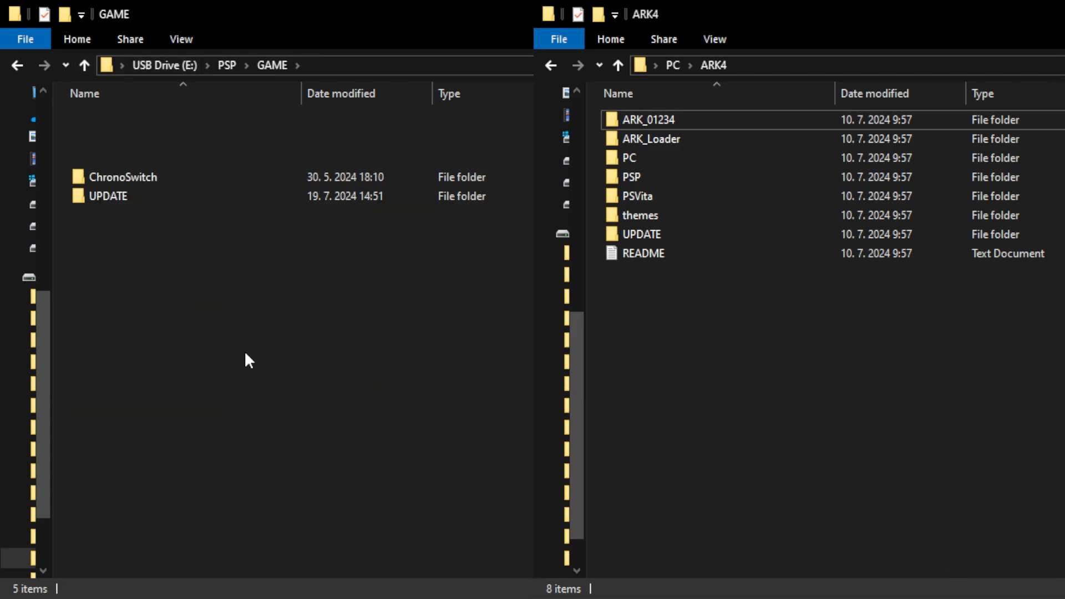
- Copy ARK4's ARK_Loader folder into the PSP's GAME folder
click(651, 138)
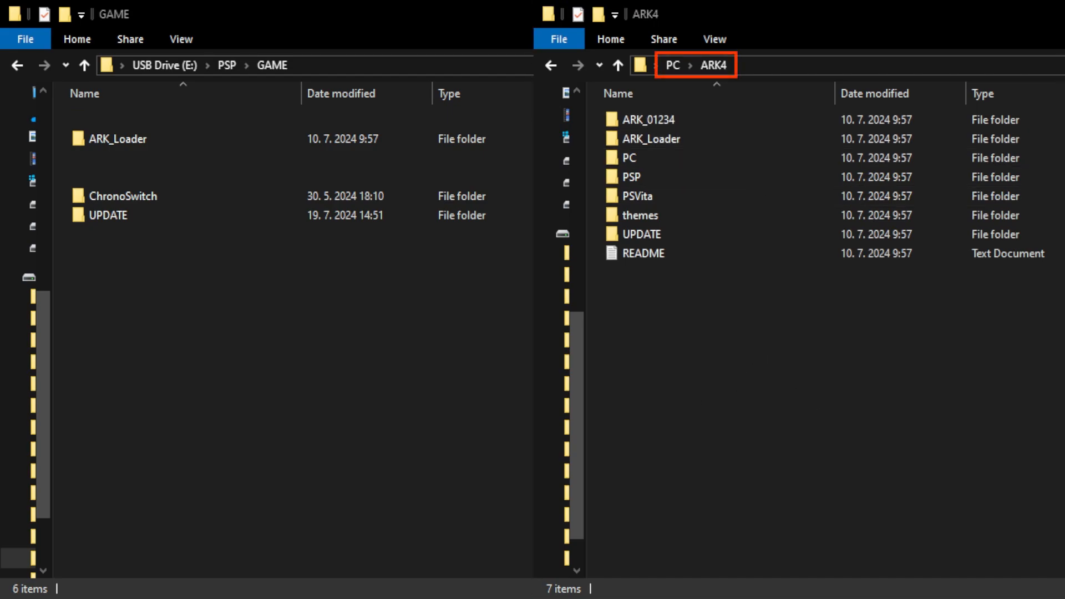
- Open ARK4's PSP folder and copy ARK_cIPL into the PSP's GAME folder
click(631, 177)
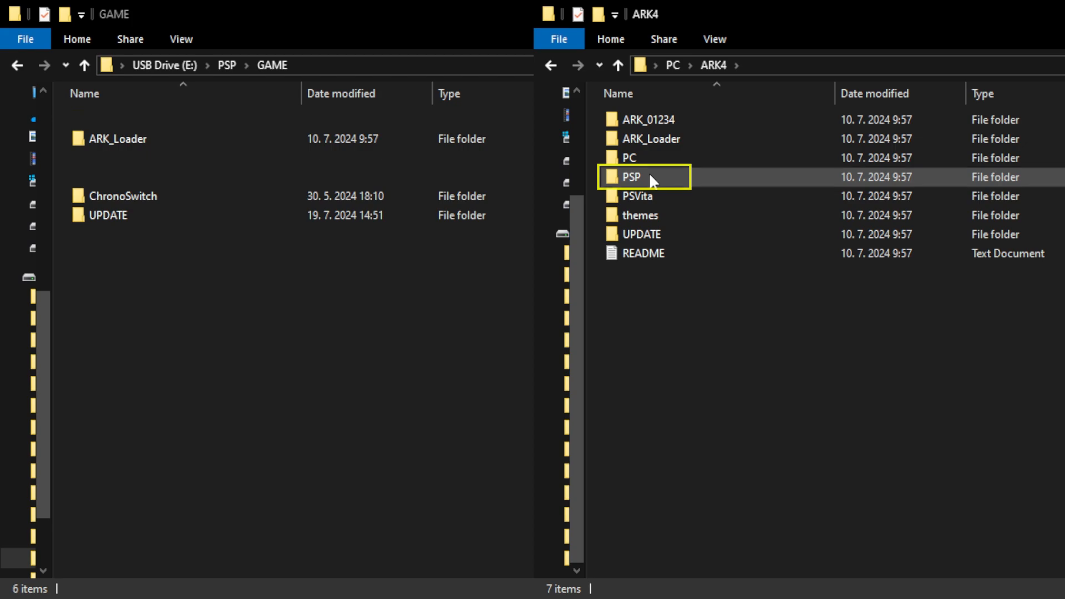
double_click(631, 177)
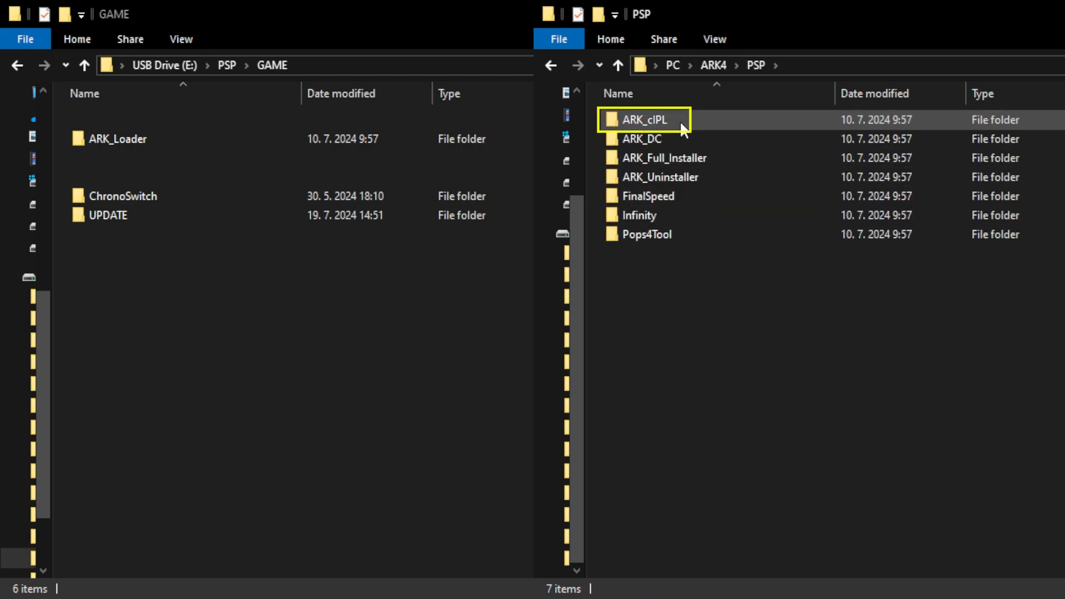
click(643, 119)
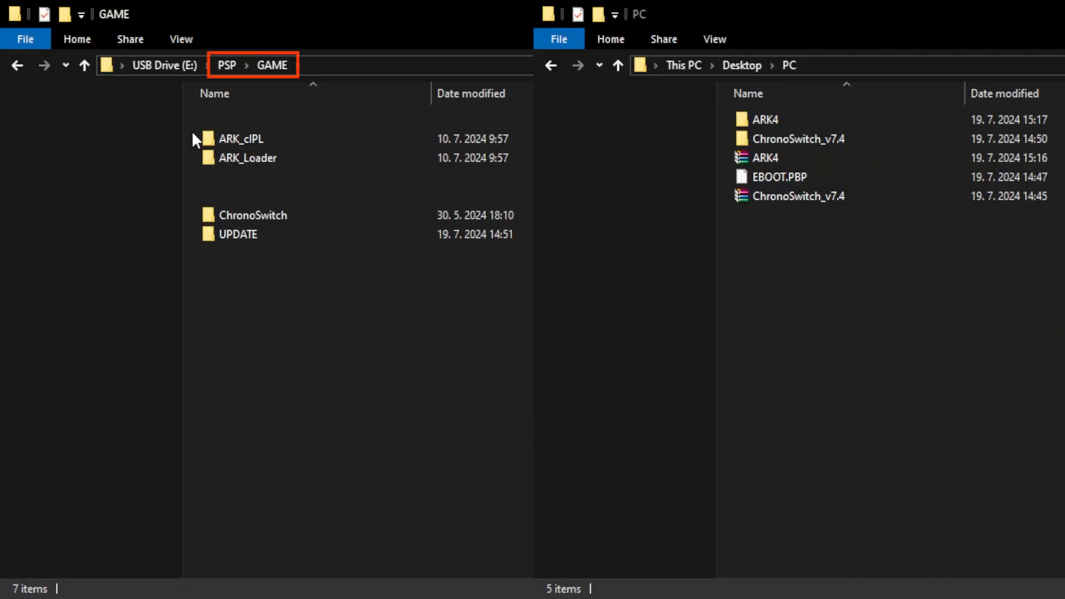
- Check the copied ARK_cIPL, then drag ARK4's UPDATE folder into PSP\GAME
click(241, 138)
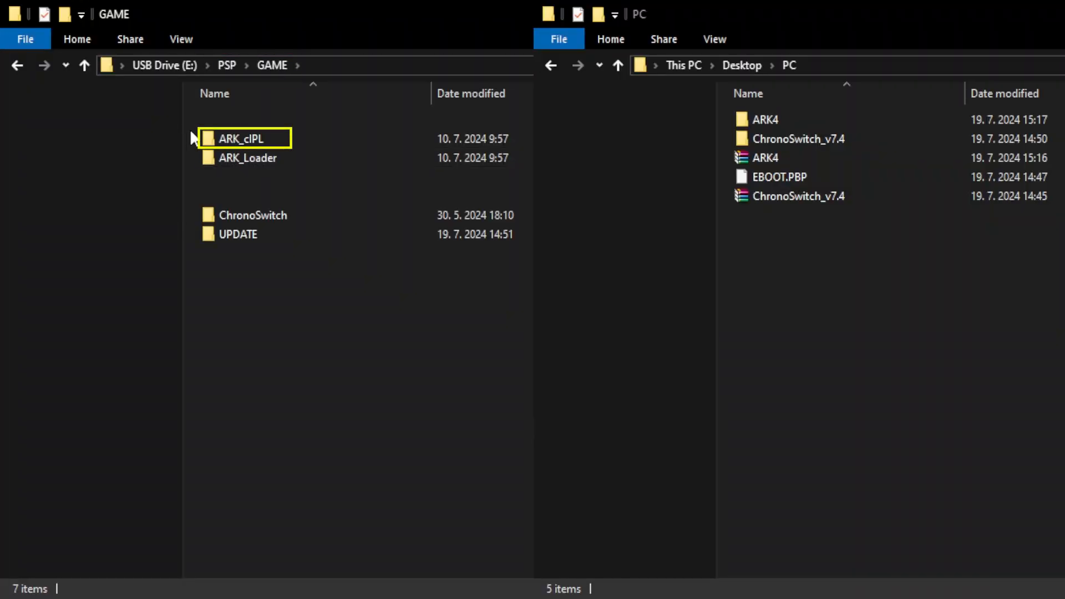
click(248, 158)
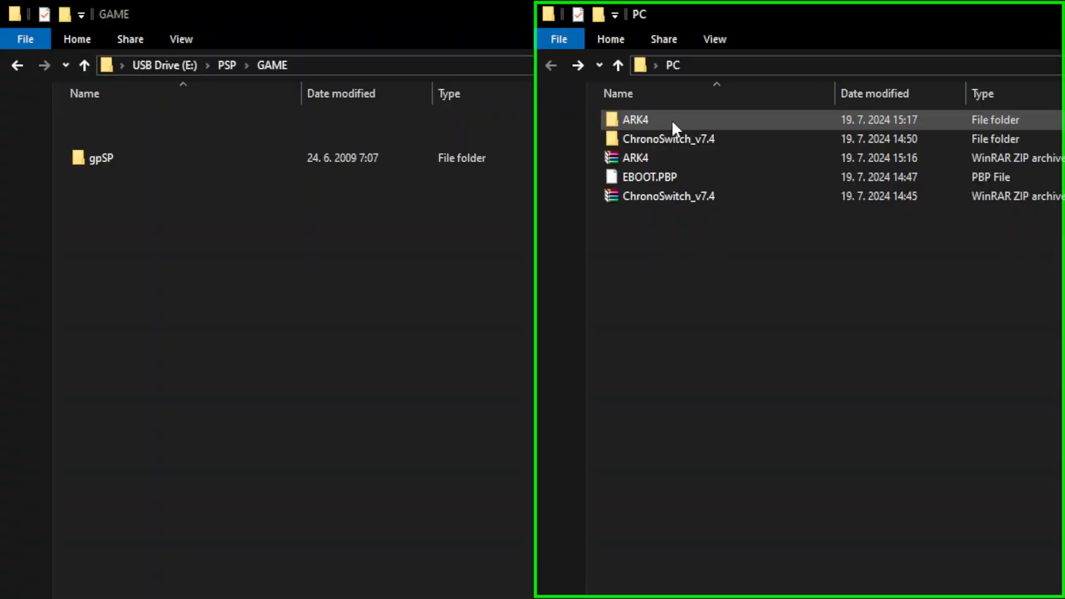
double_click(635, 119)
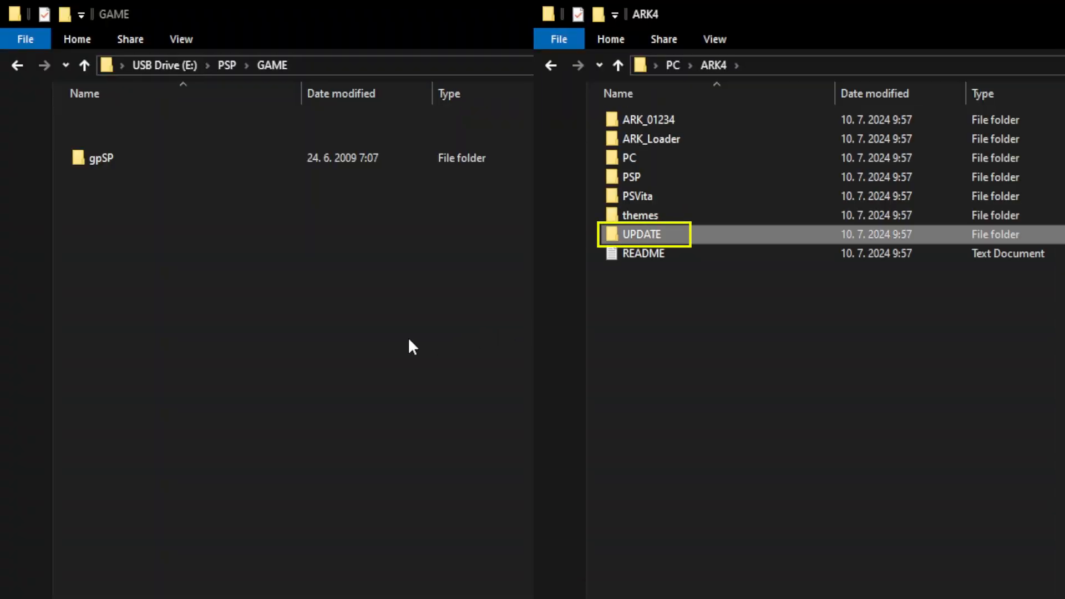
drag(641, 234, 113, 176)
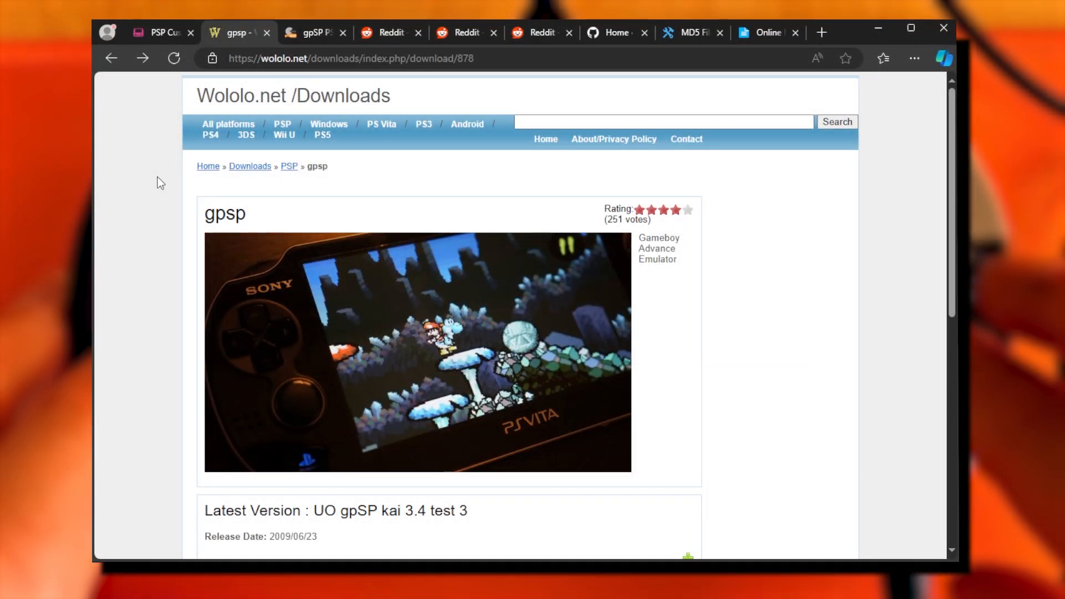
- Download UO gpSP kai 3.4 Test 3 using the direct wololo.net download link
scroll(down, 3)
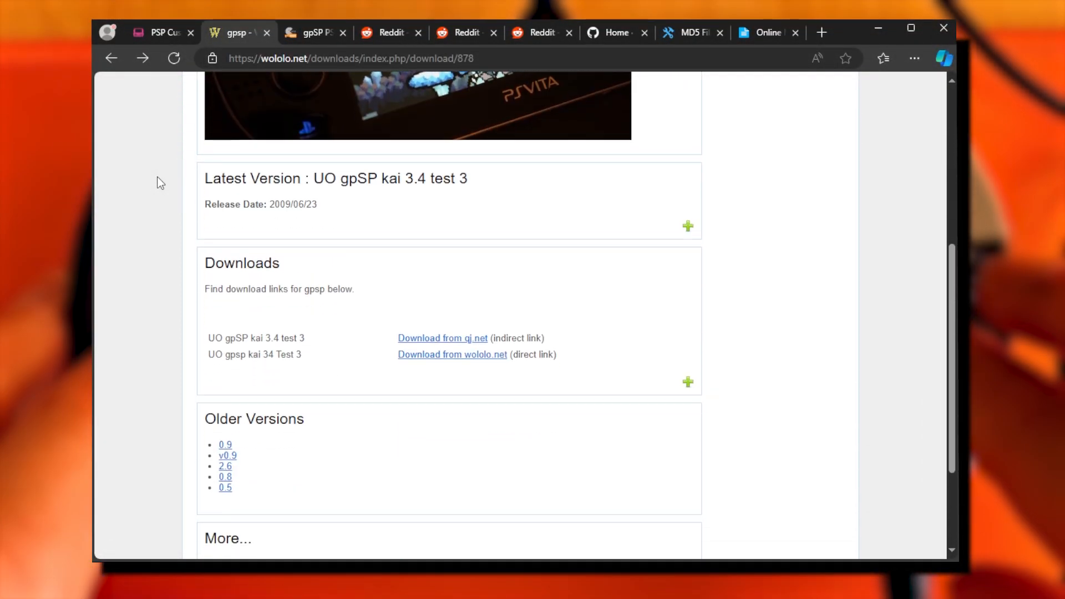
mouse_move(485, 369)
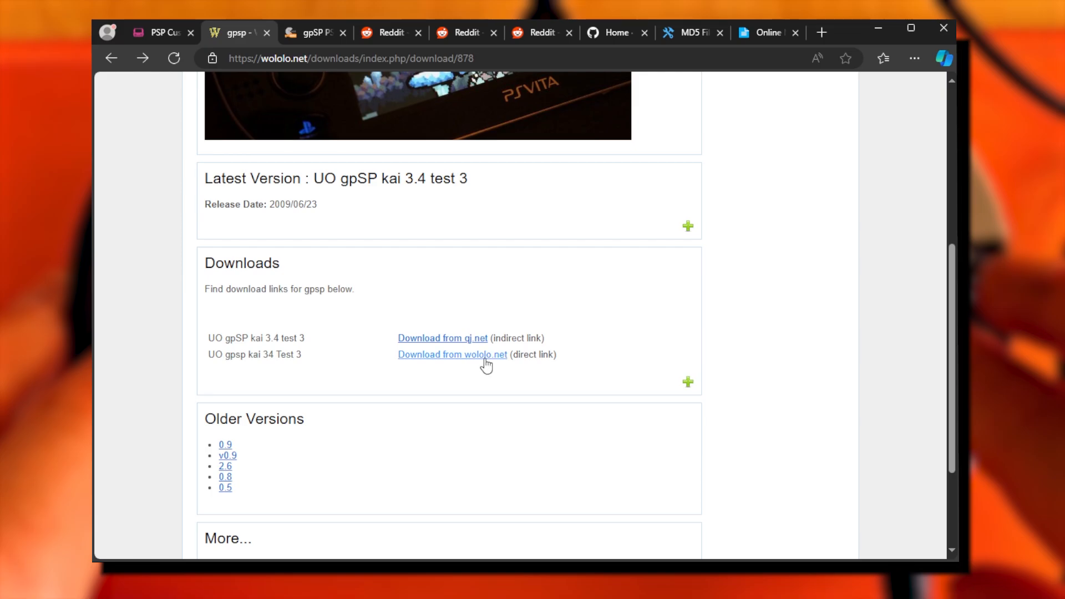
click(453, 355)
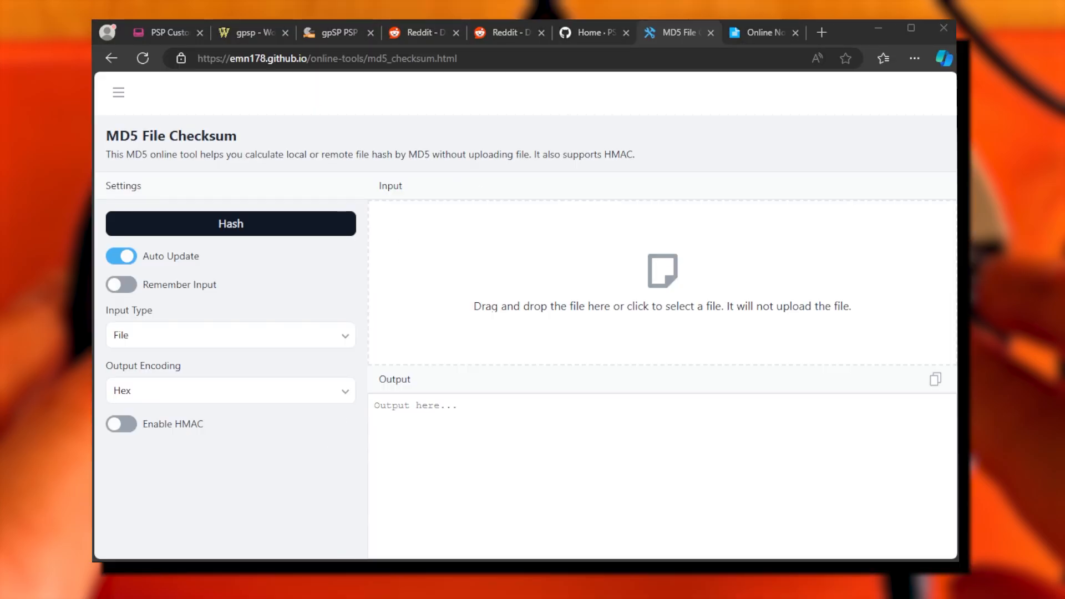
- Compute and copy gba_bios.bin's MD5 hash, and bring up gpSP's expected md5sum
click(663, 271)
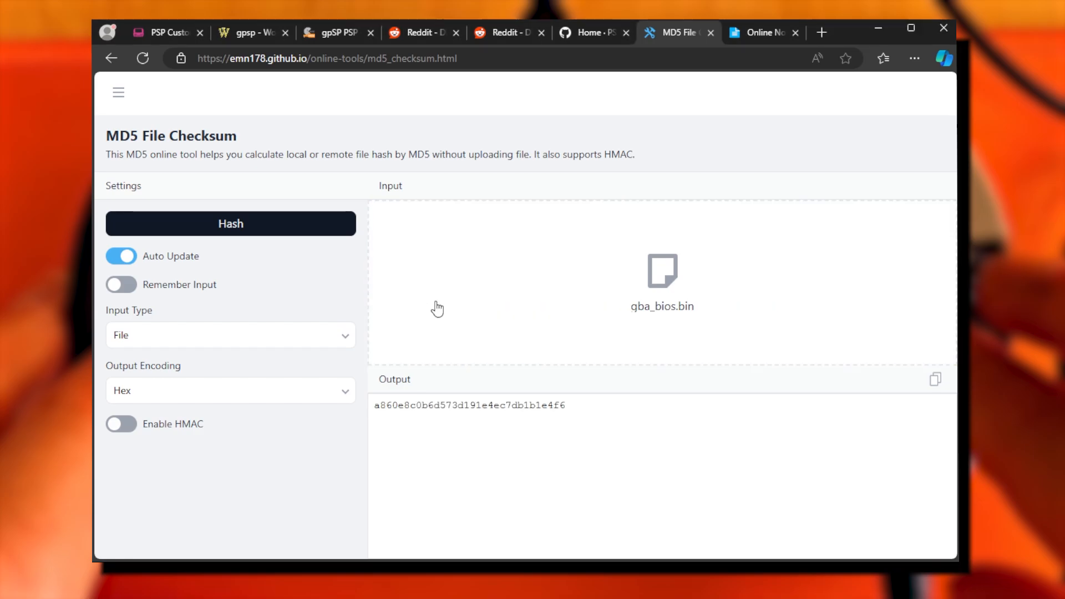
click(934, 380)
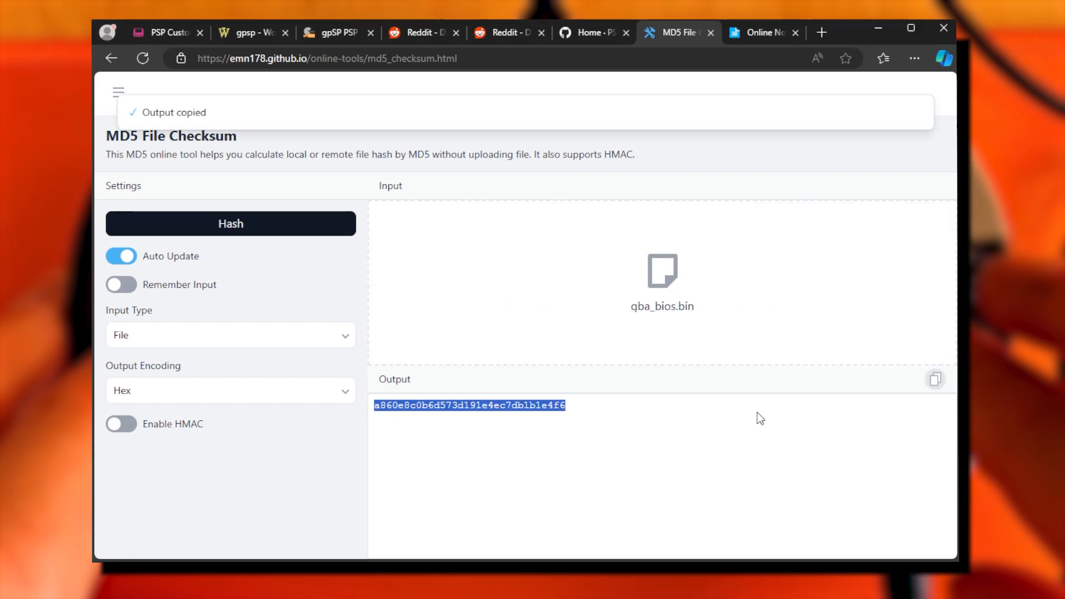
click(337, 33)
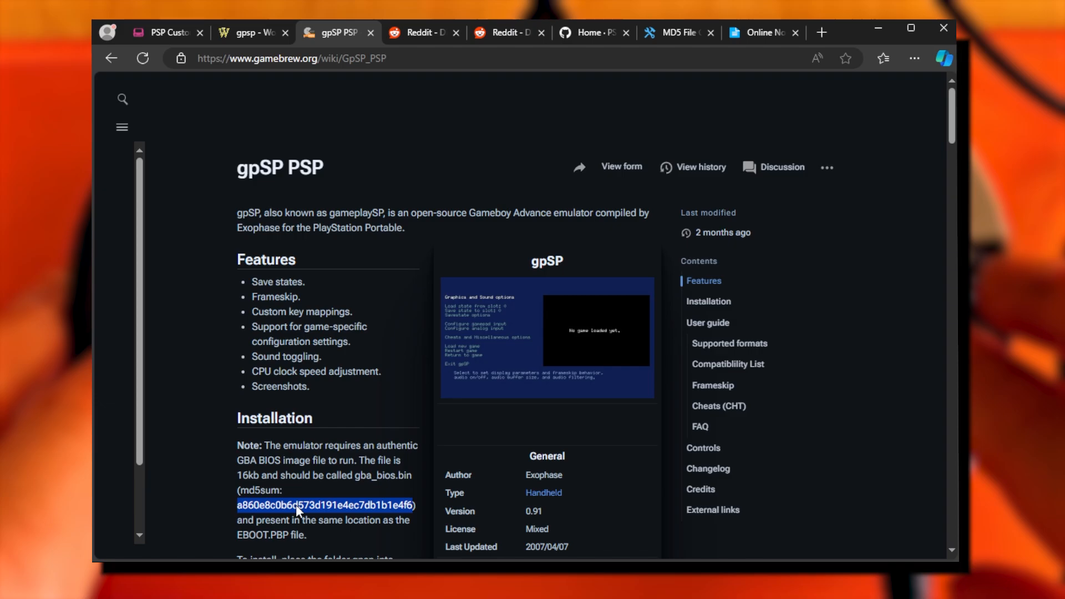
- Enter hash a860e8c0b6d573d191e4ec7db1b1e4f6 in Online Notepad, then select gba_bios.bin in Explorer
click(763, 33)
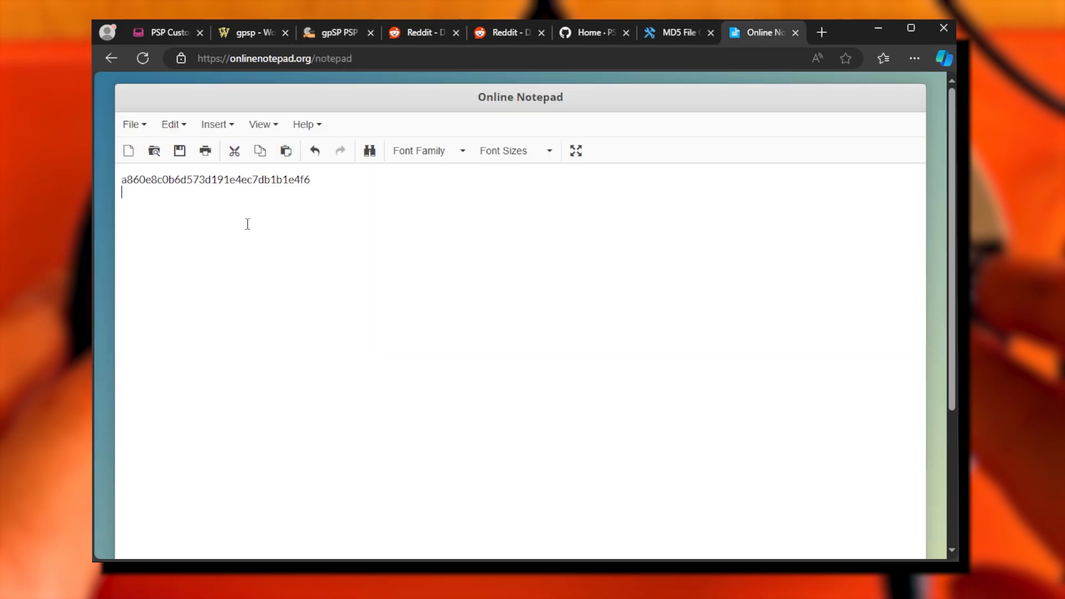
text(a860e8c0b6d573d191e4ec7db1b1e4f6)
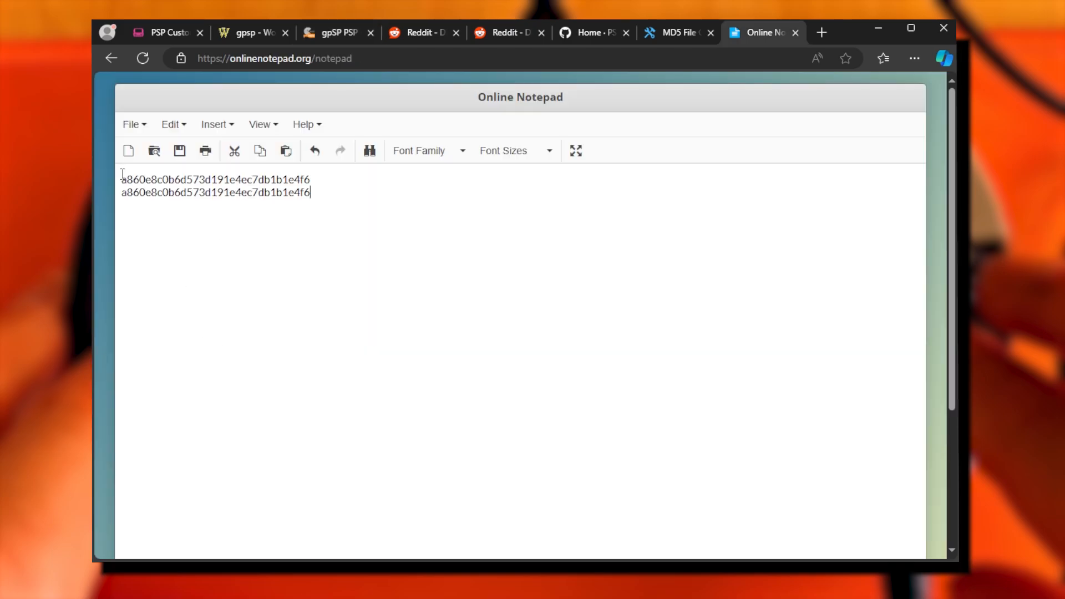
key(ctrl+a)
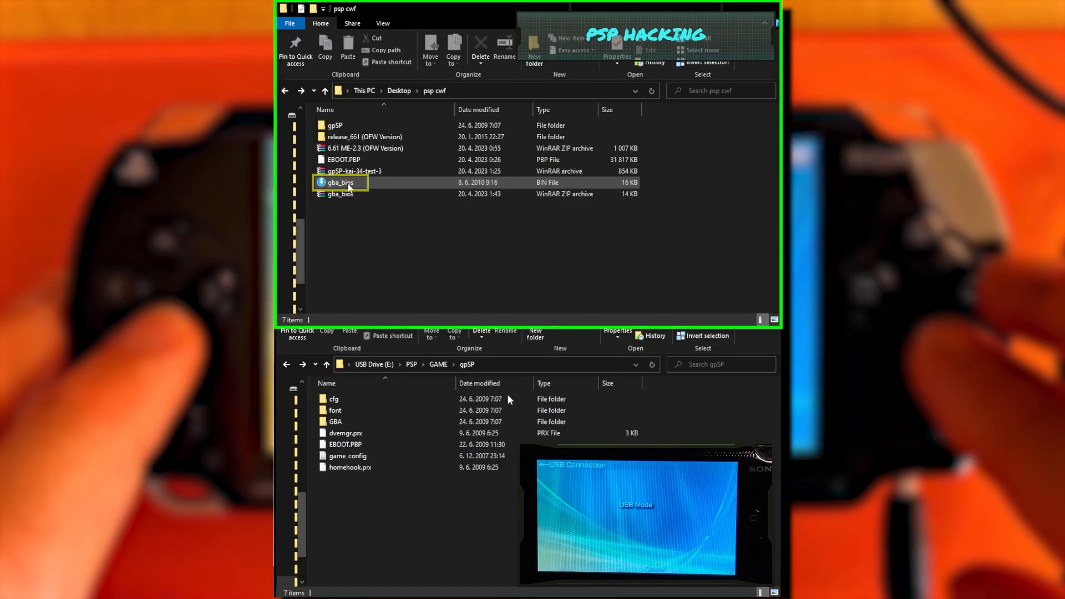
click(340, 183)
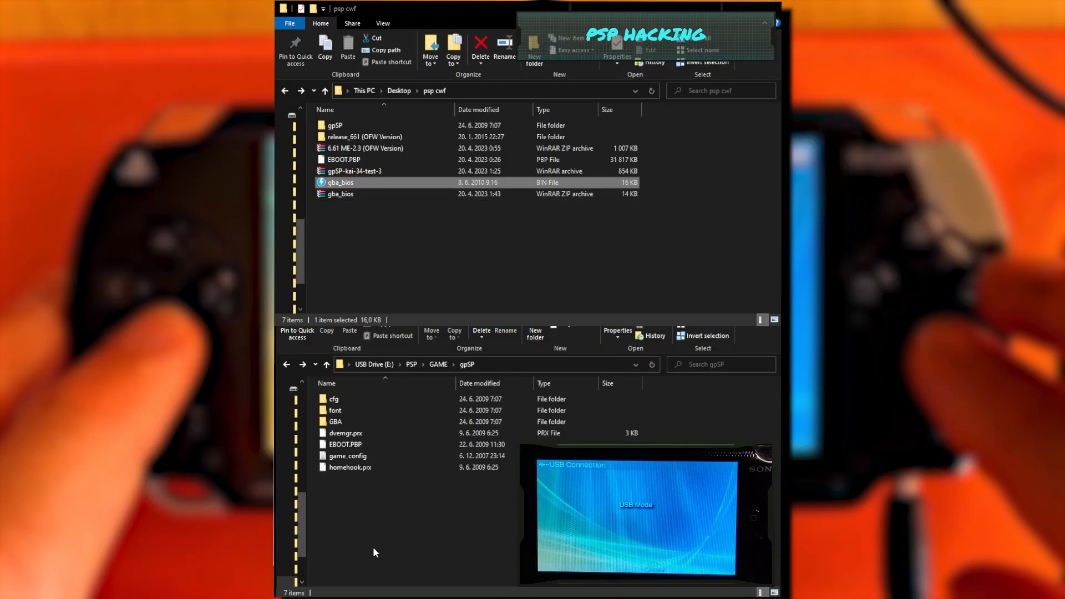